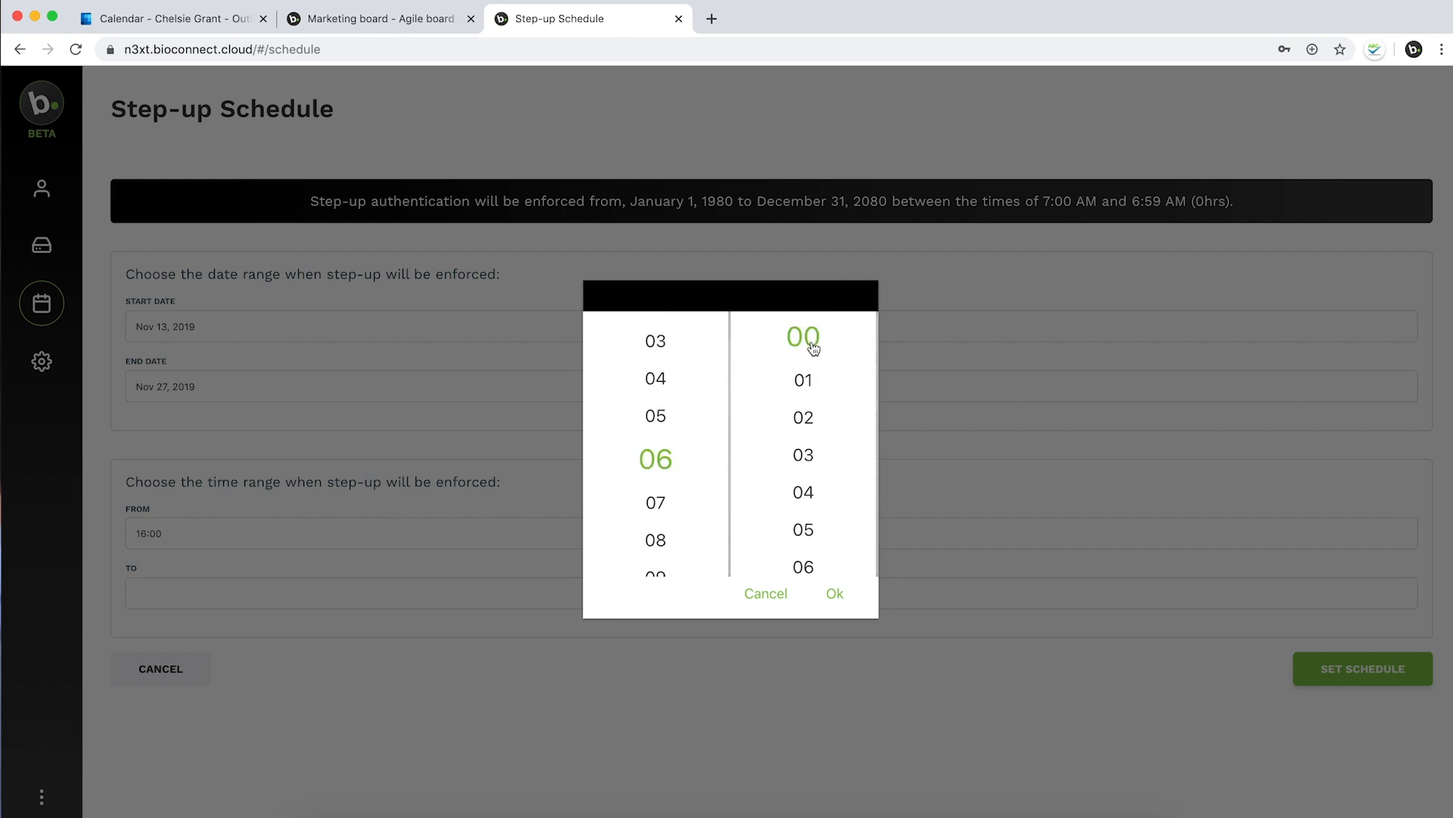
Confirm 06:00 as the step-up enforcement end time, giving a 16:00–06:00 window
{"action": "left_click", "coordinate": [834, 593]}
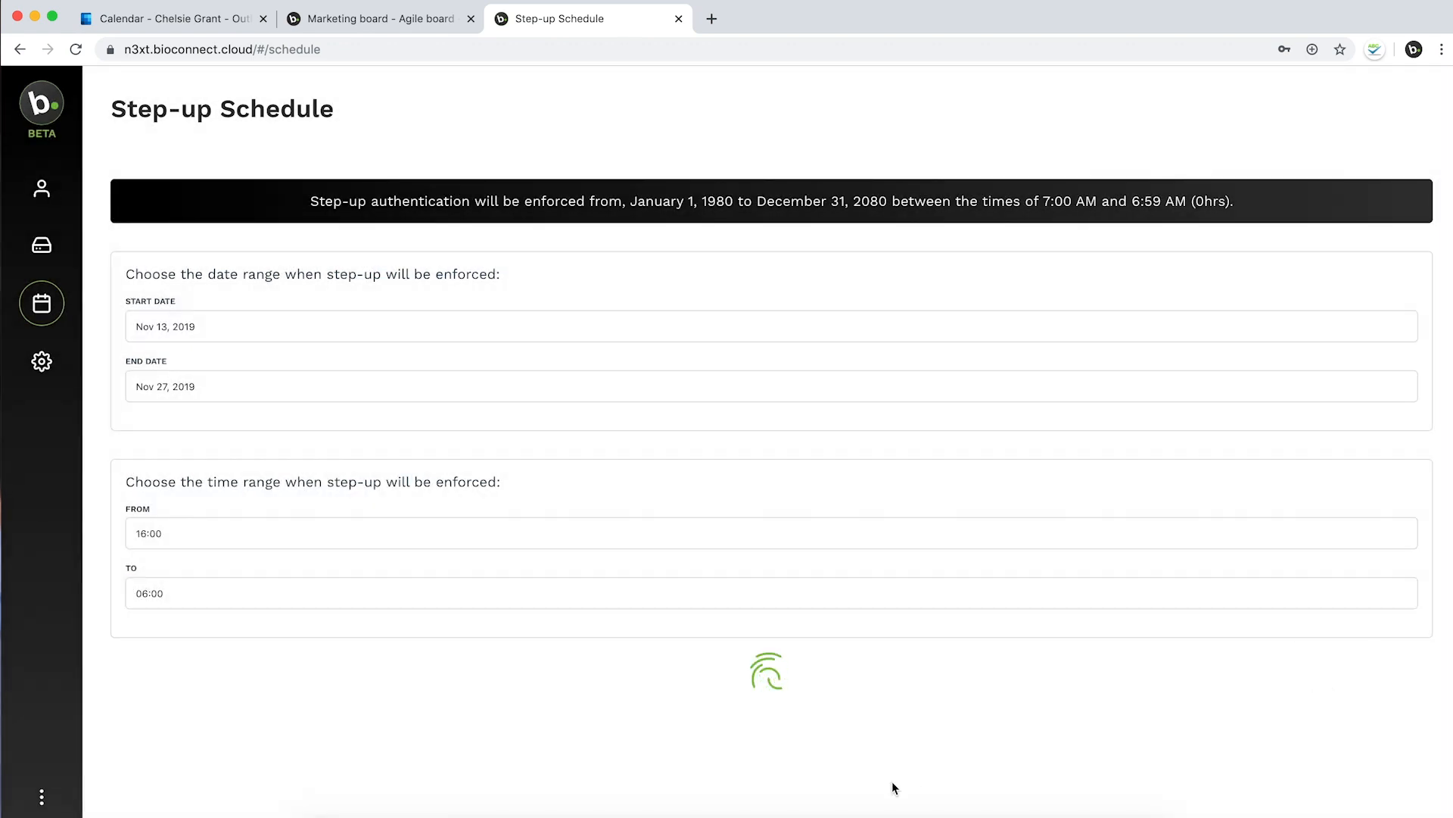